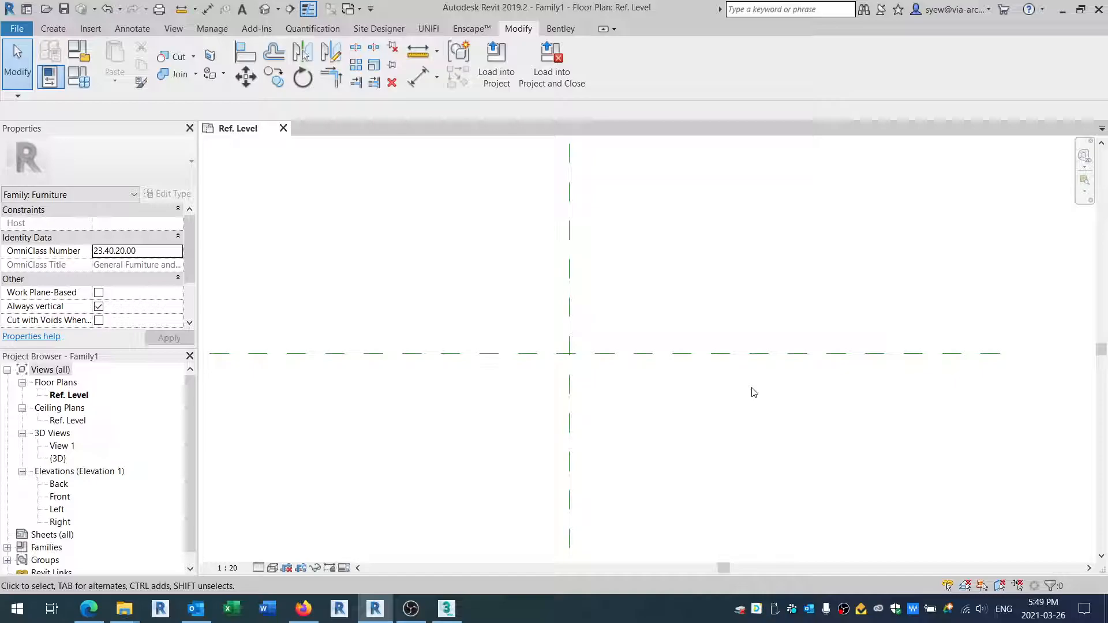
mouse_move(90, 28)
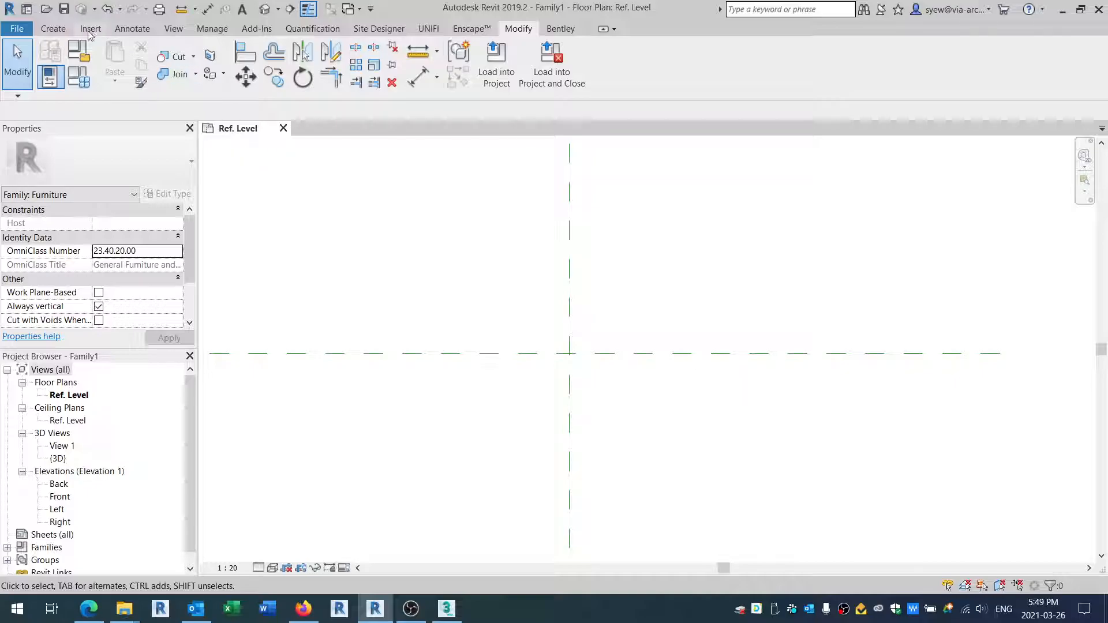
Import the Chair.dwg drawing into the Revit furniture family and view it in 3D
left_click(90, 27)
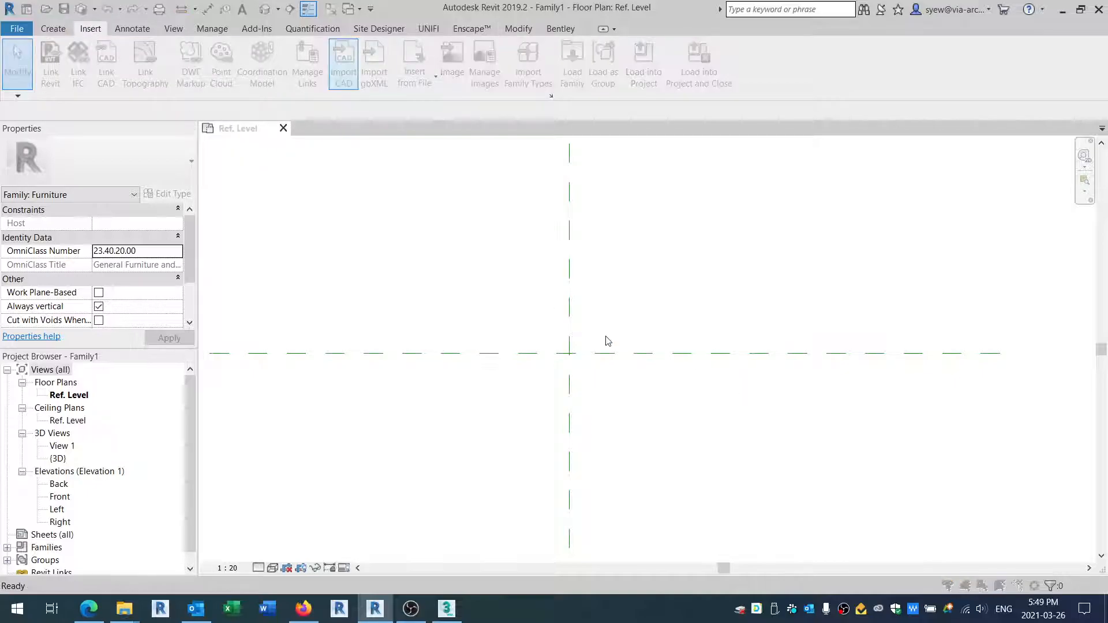
left_click(343, 60)
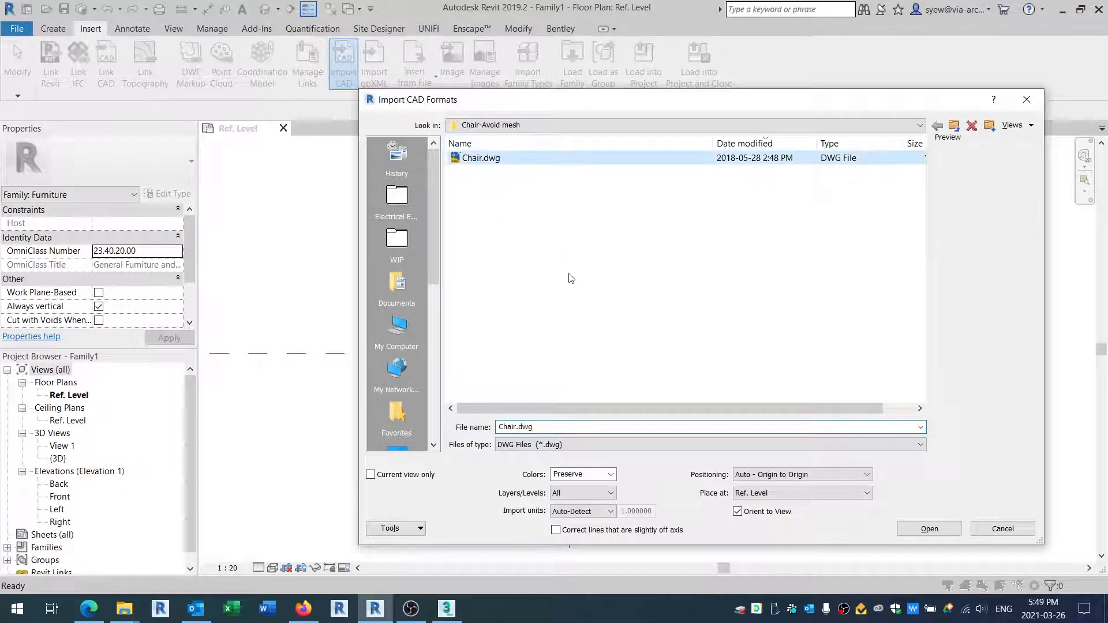
left_click(928, 529)
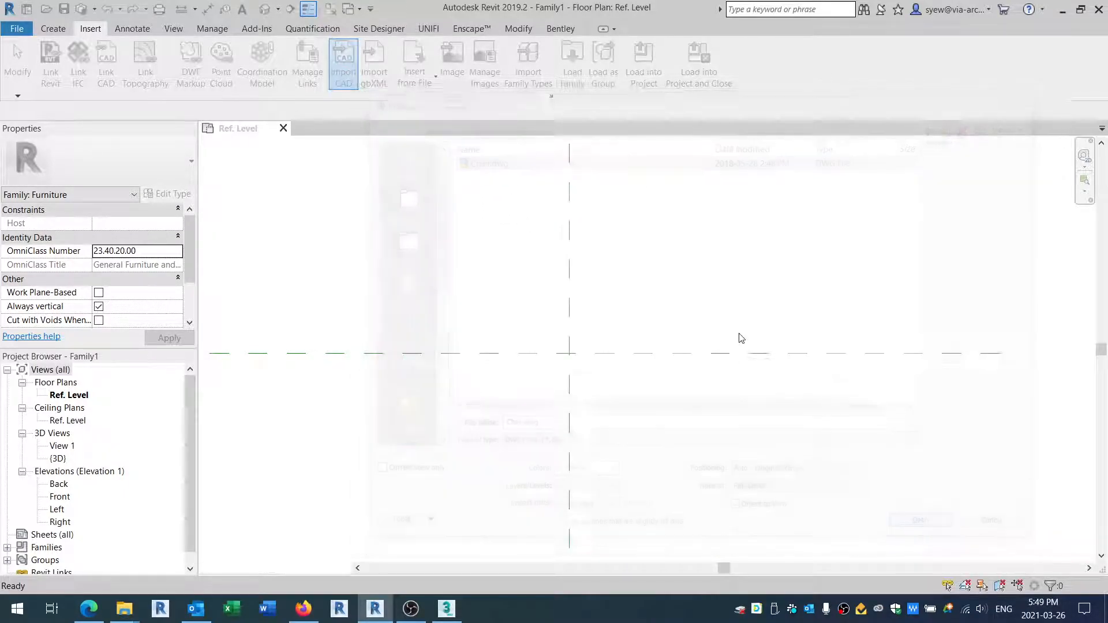
left_click(920, 519)
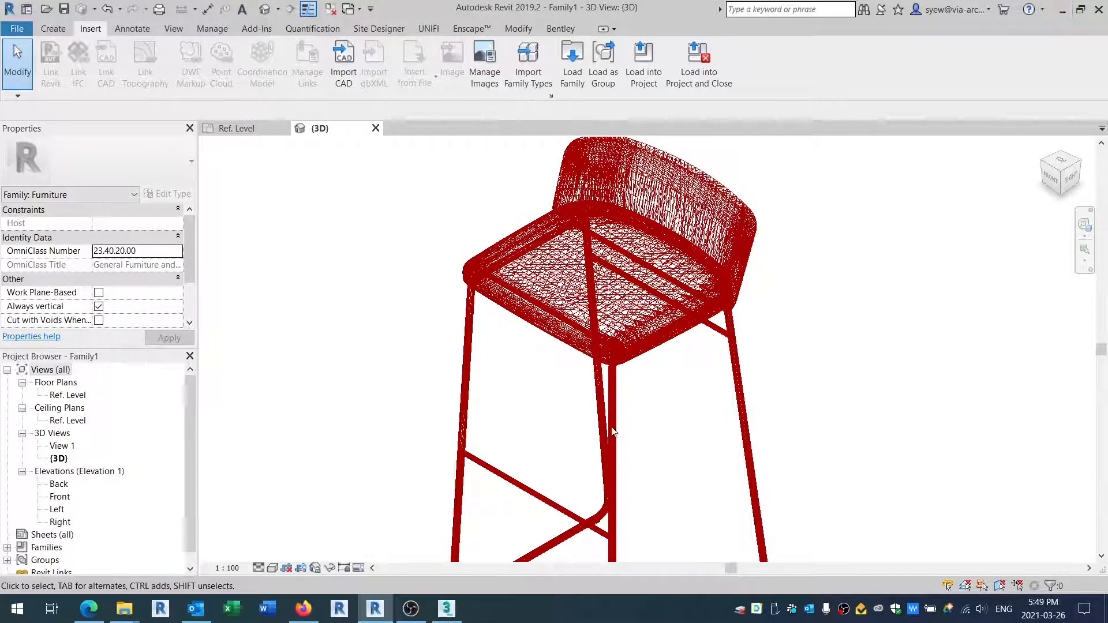
Switch to 3ds Max and start an import from the Chair-Avoid mesh folder
left_click(445, 609)
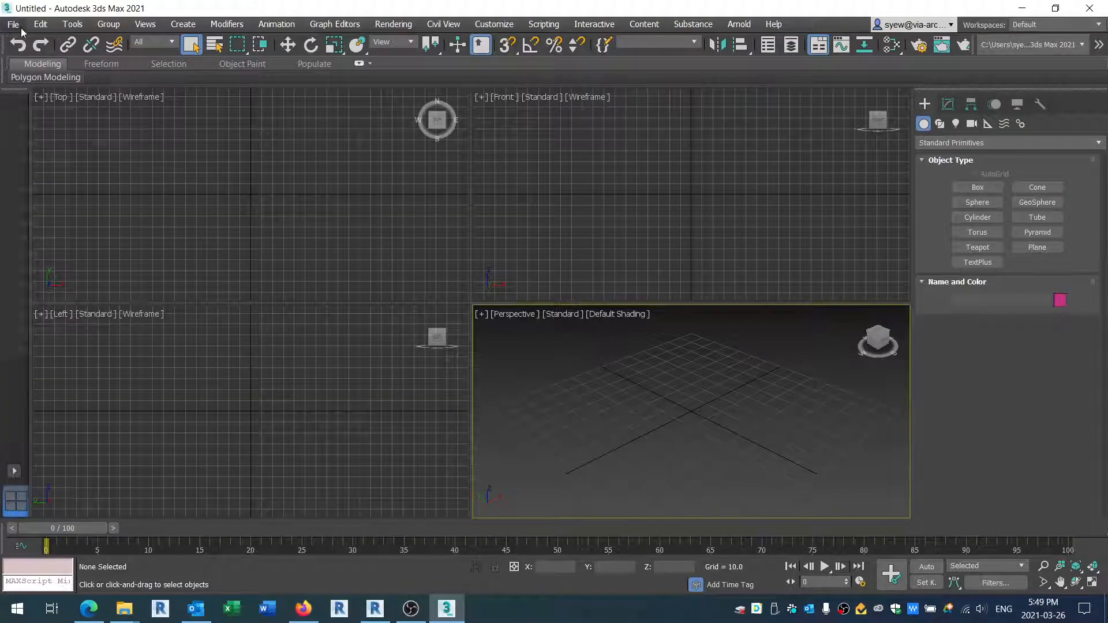
left_click(12, 23)
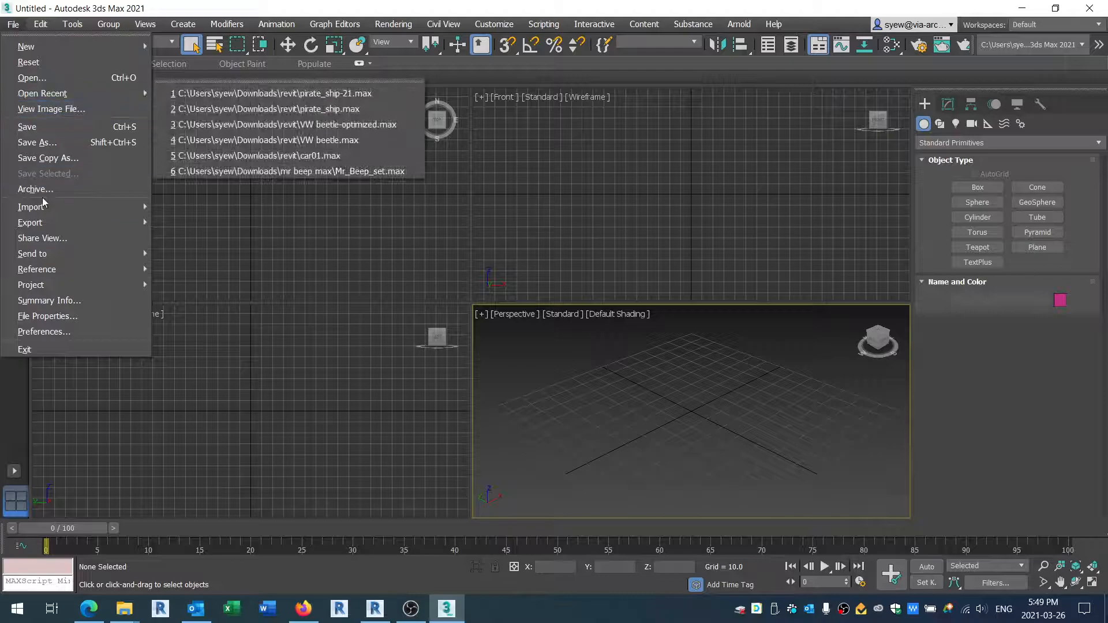
left_click(31, 206)
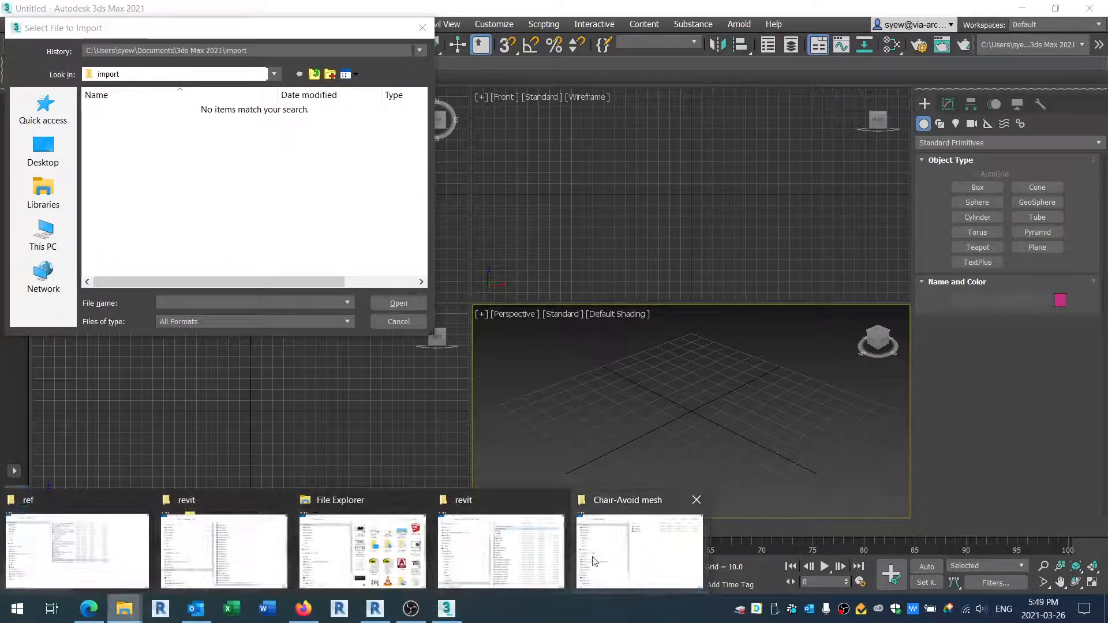
left_click(639, 552)
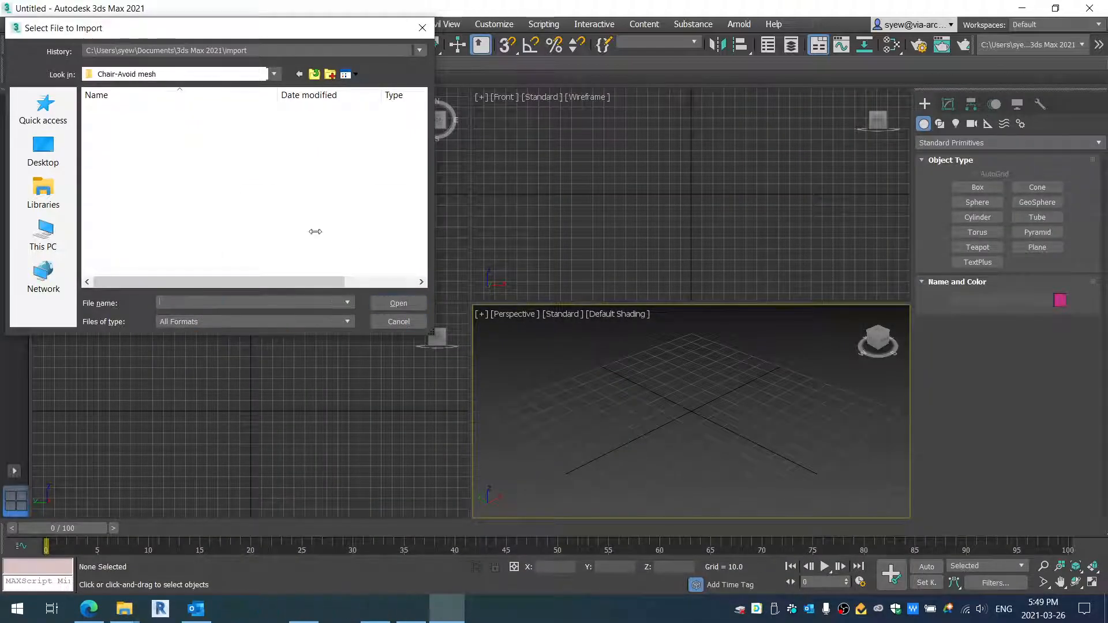
Import Chair.3ds merged into the scene, matching the scene's animation length to the file
left_click(118, 123)
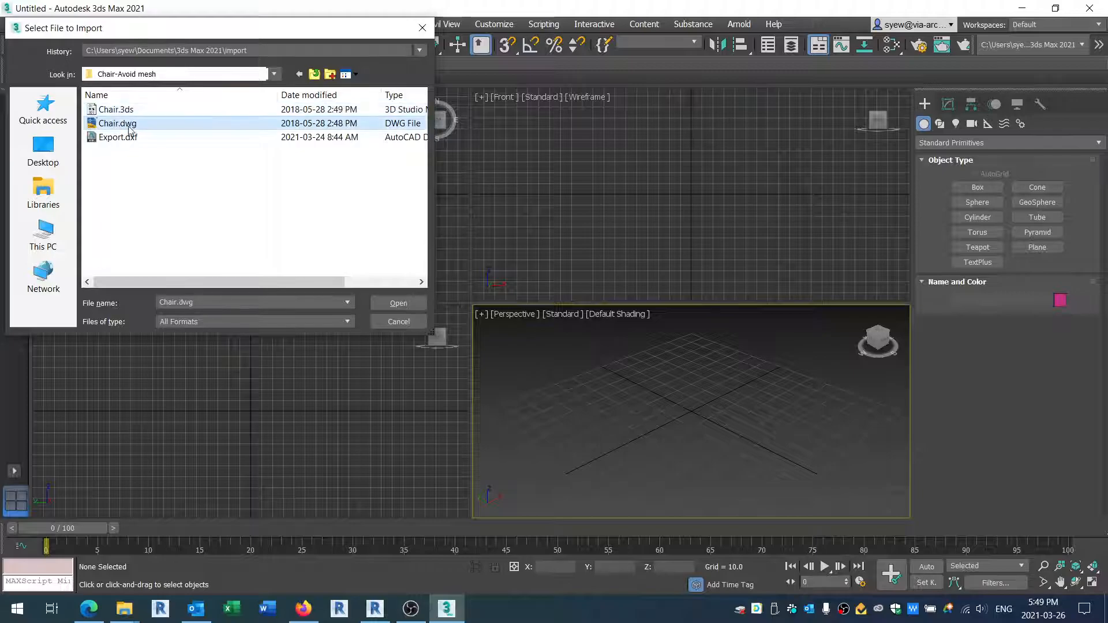
left_click(116, 109)
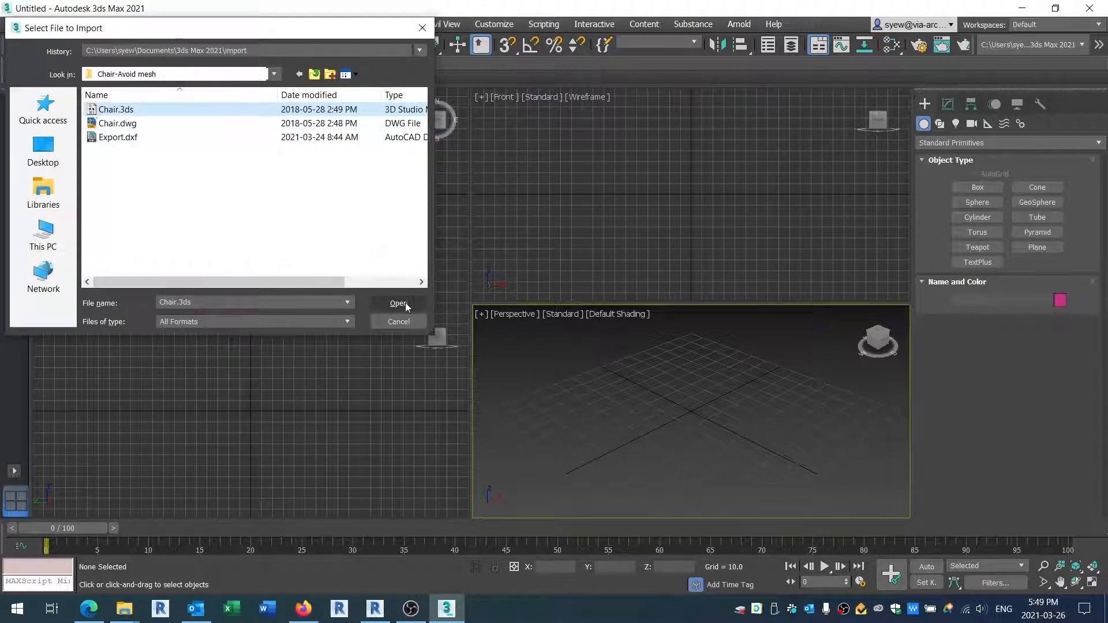
left_click(398, 304)
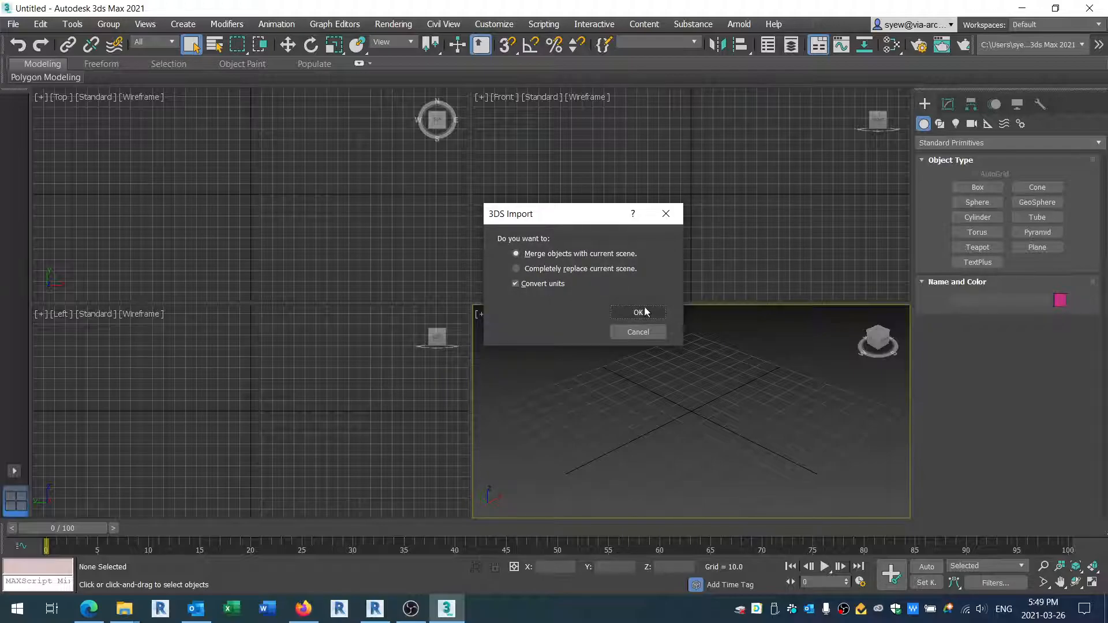
left_click(637, 313)
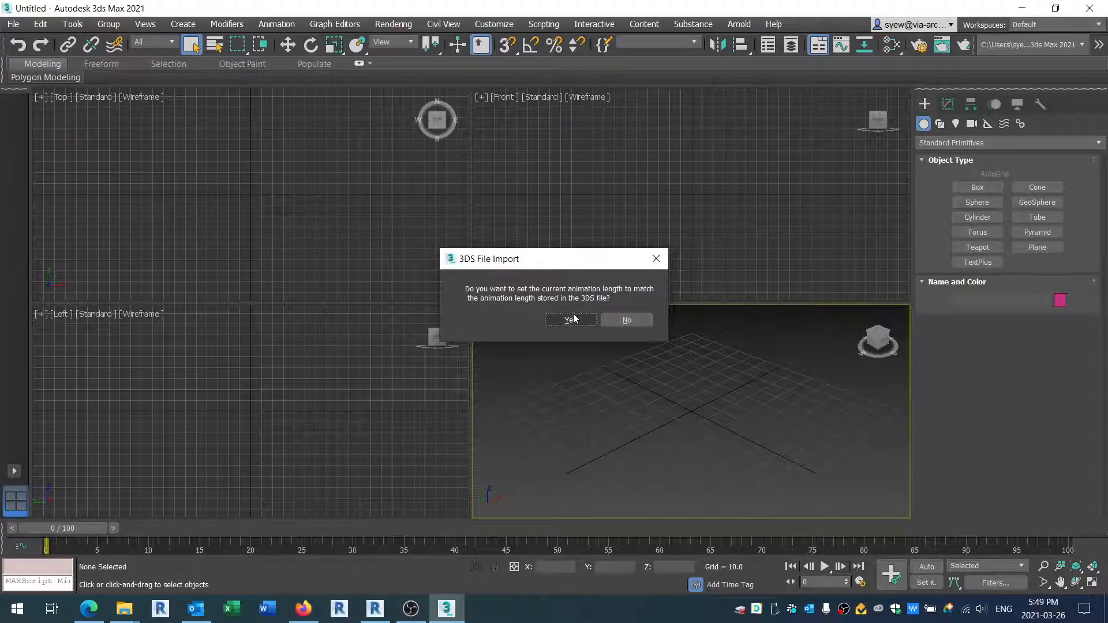
left_click(569, 319)
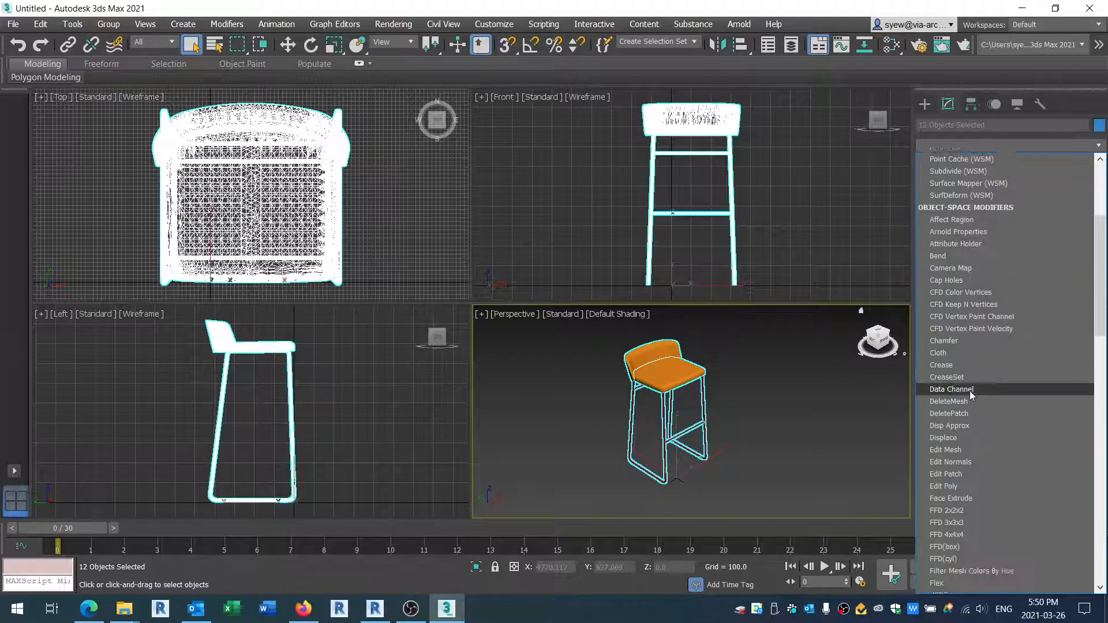
Apply a ProOptimizer modifier to the 12 selected chair objects from the Modifier List
scroll("down", 3)
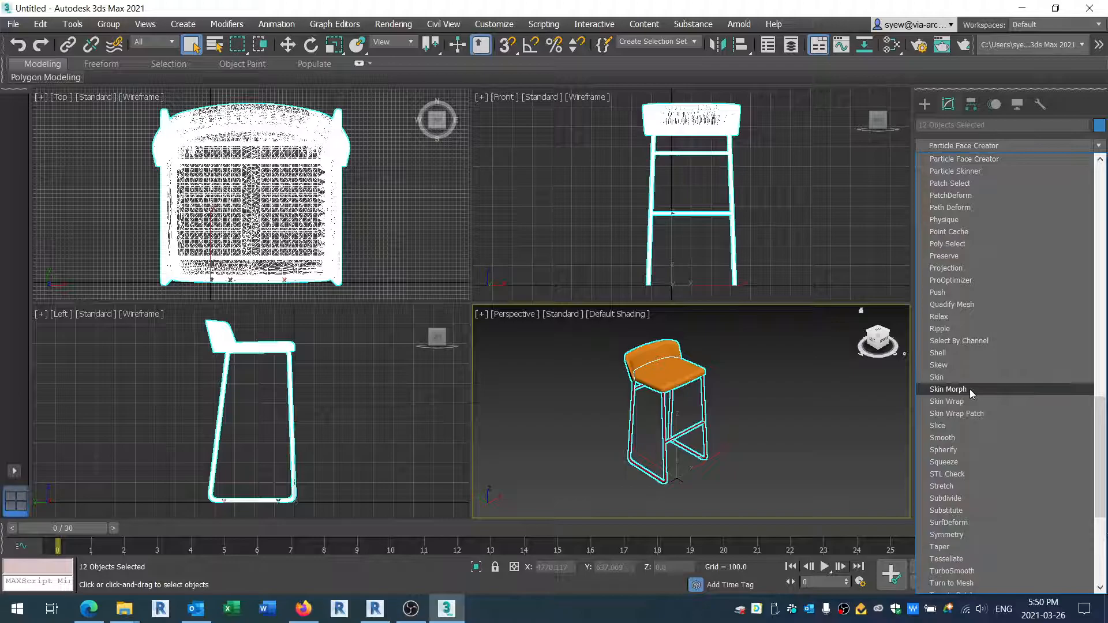
mouse_move(951, 280)
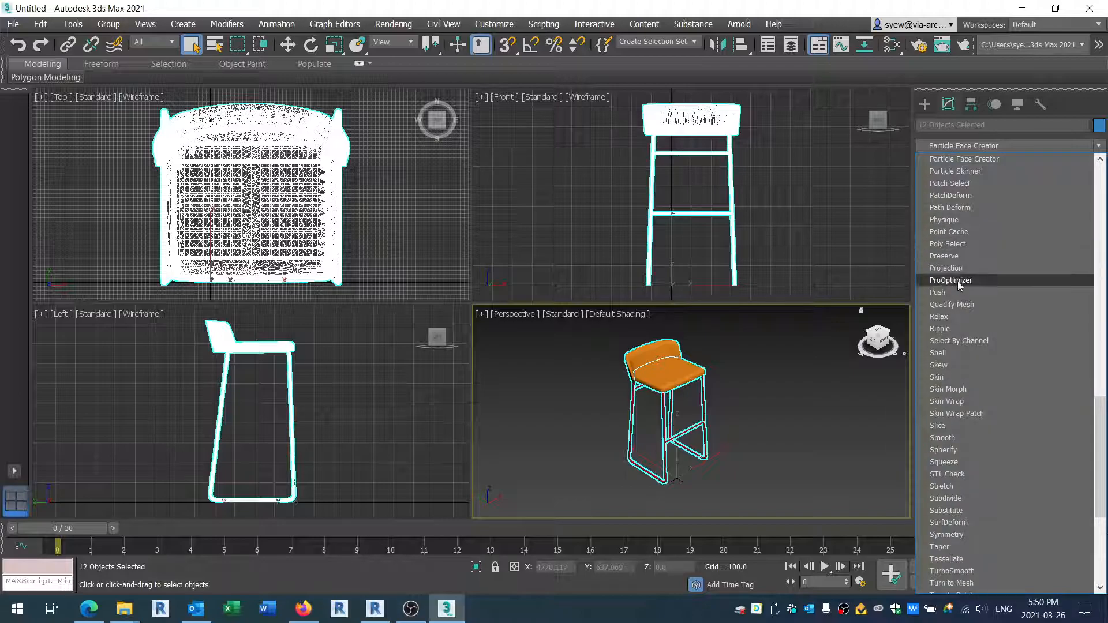
left_click(951, 280)
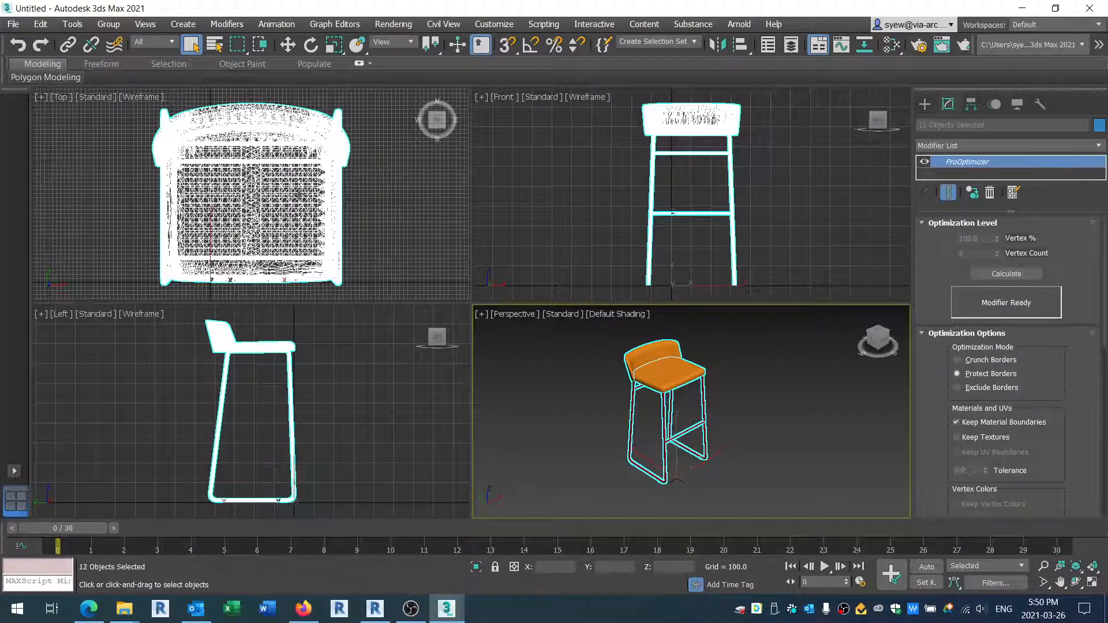
Calculate the ProOptimizer result so the stool mesh is visibly reduced
left_click(1005, 274)
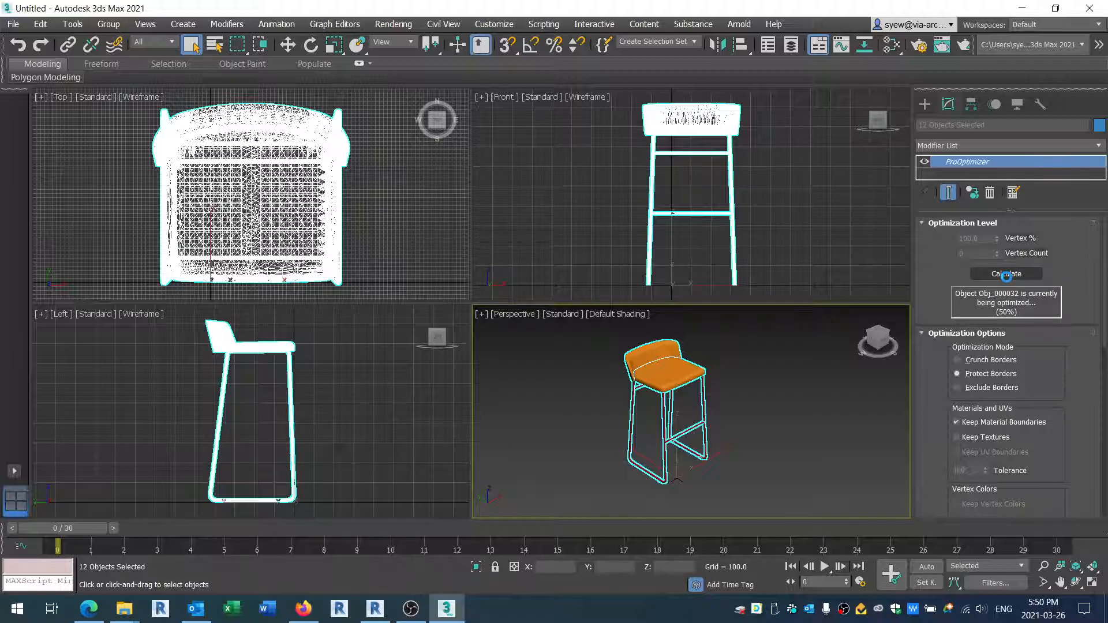
left_click(1005, 274)
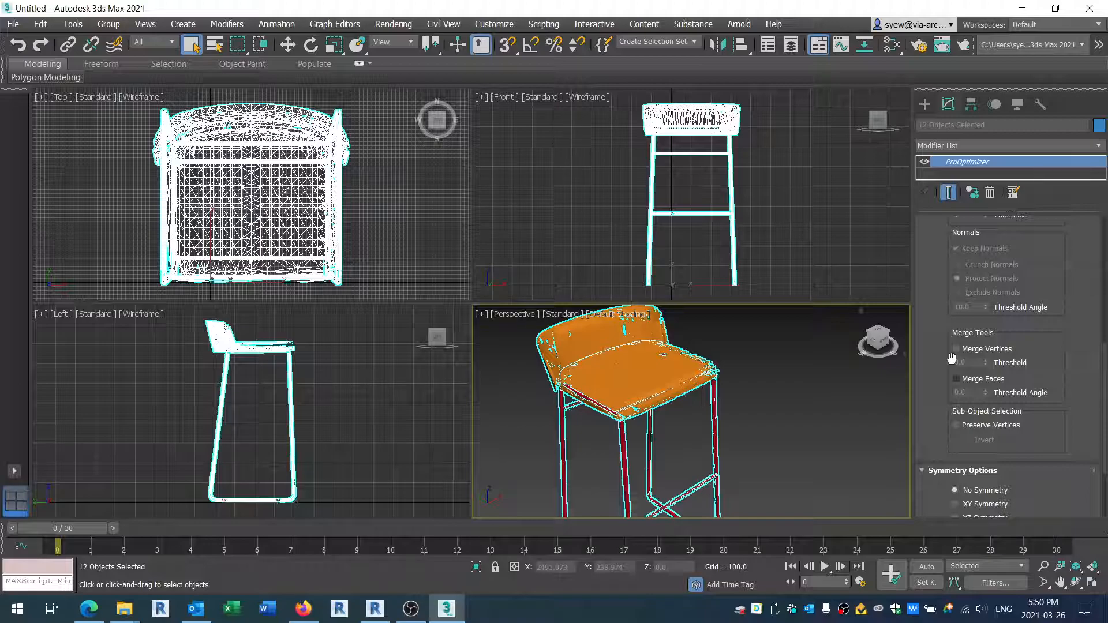
left_click(1006, 274)
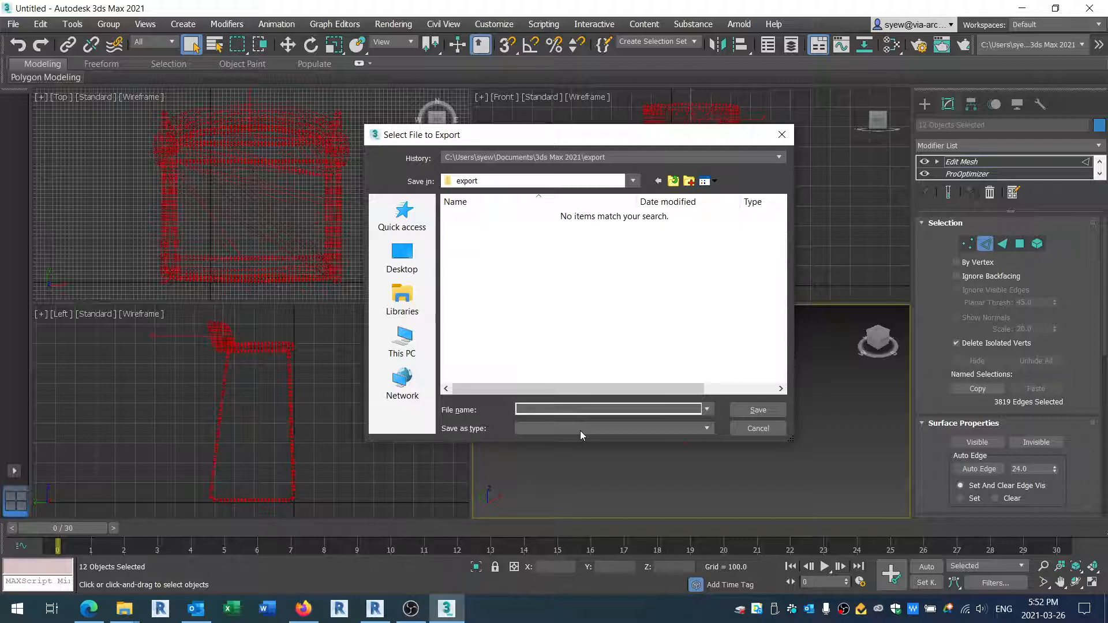
Export the chair as Export.dxf in the Chair-Avoid mesh folder using AutoCAD 2007 DXF version
type("ex")
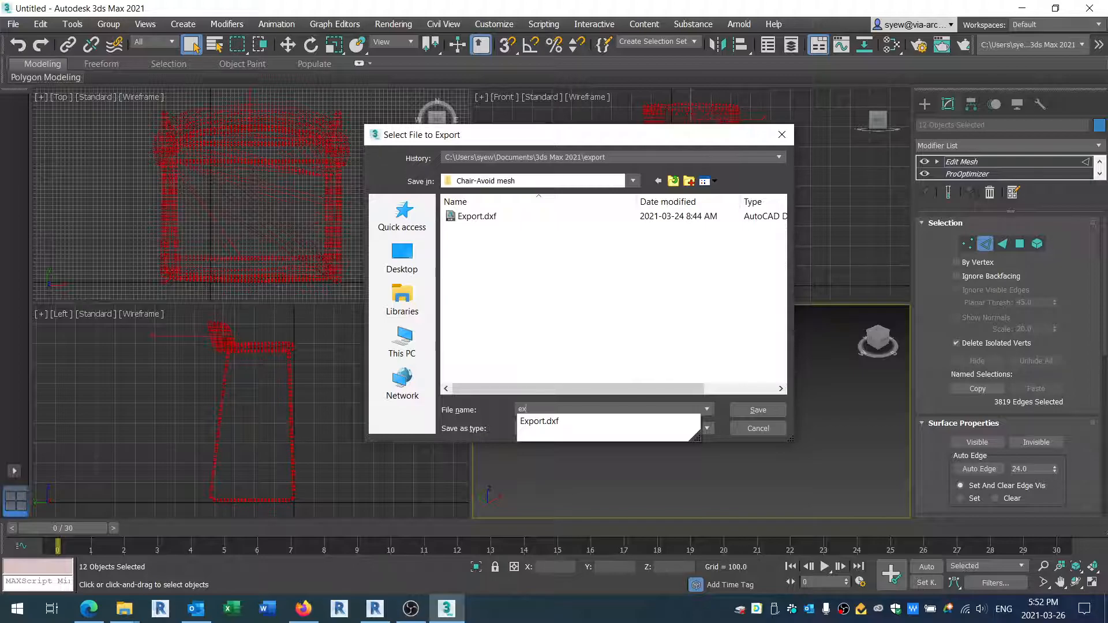
left_click(757, 409)
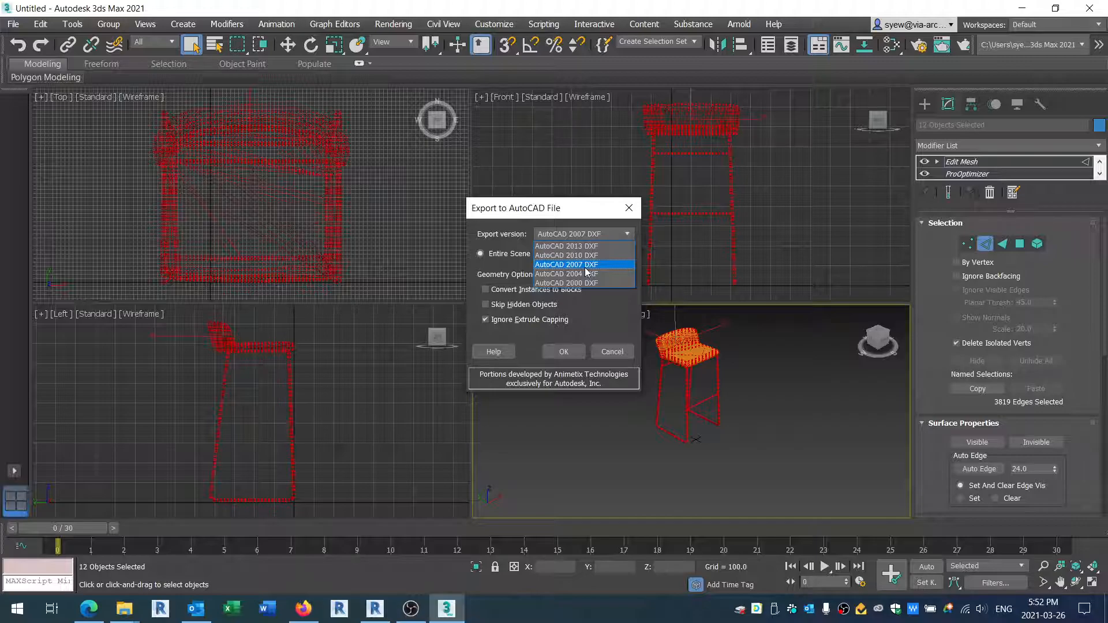
left_click(611, 351)
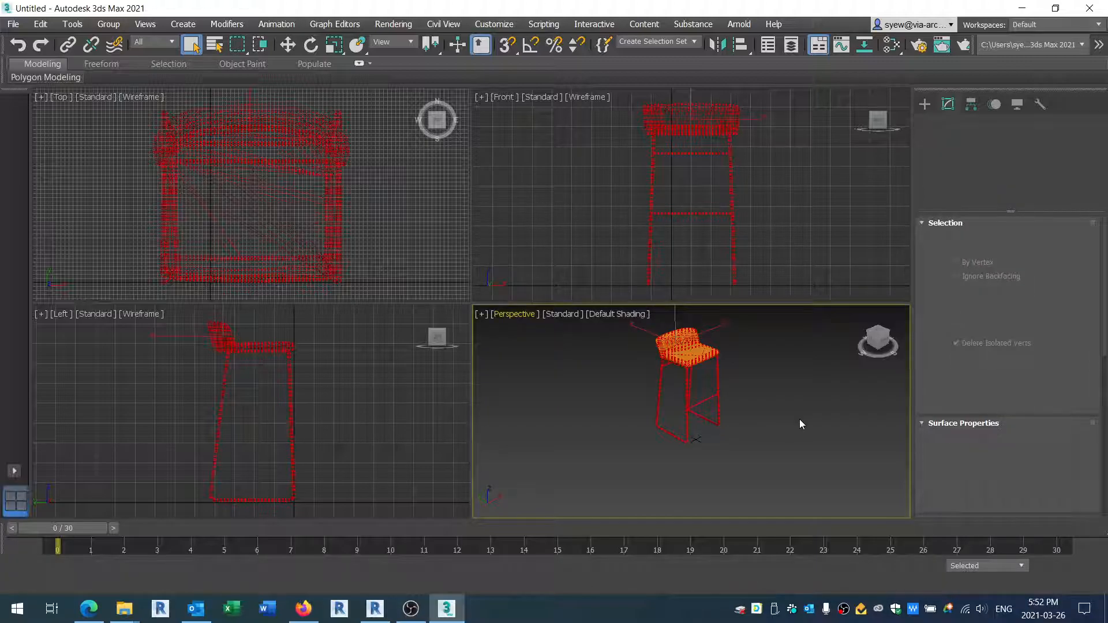